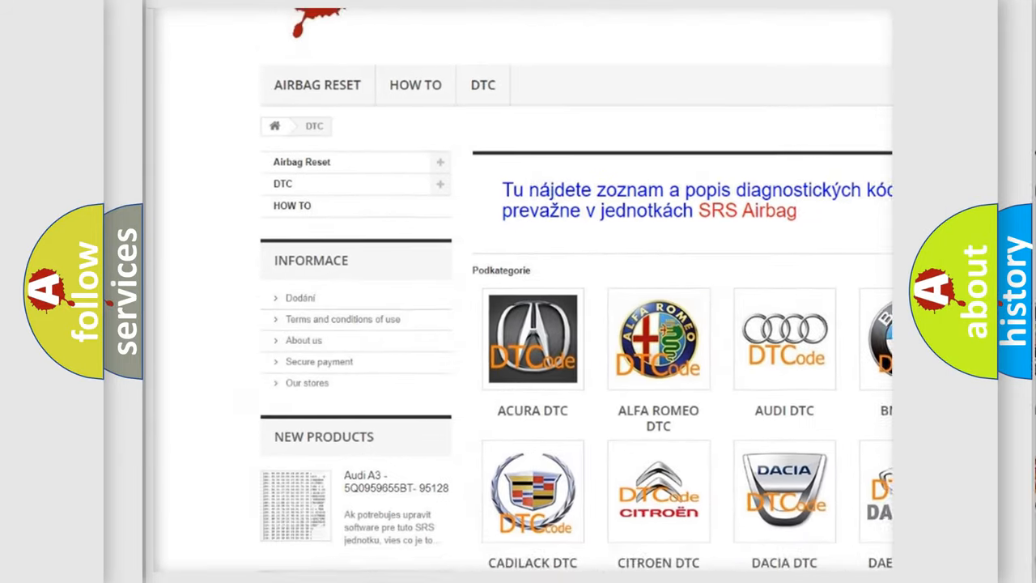
scroll(down, 3)
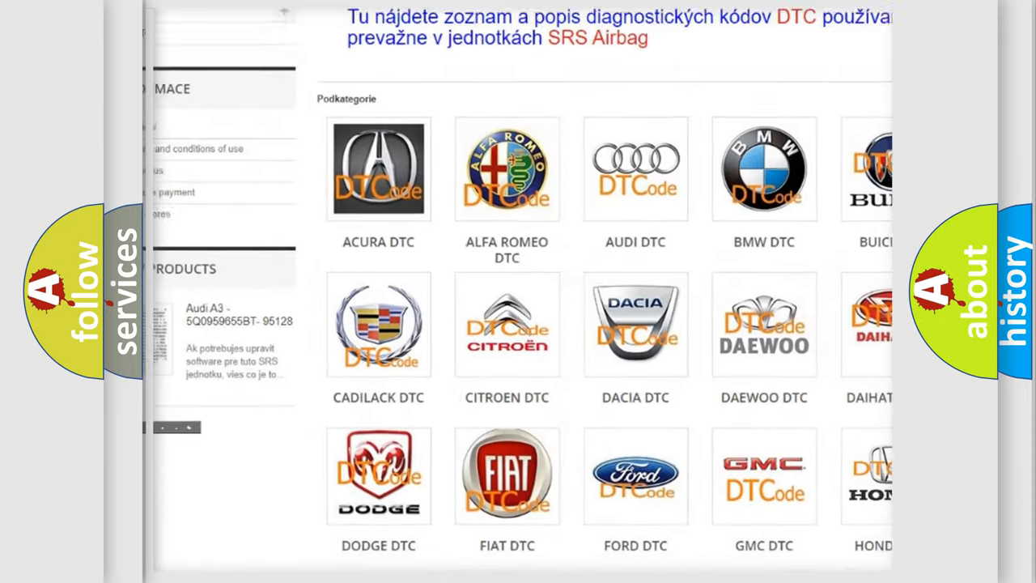
scroll(down, 3)
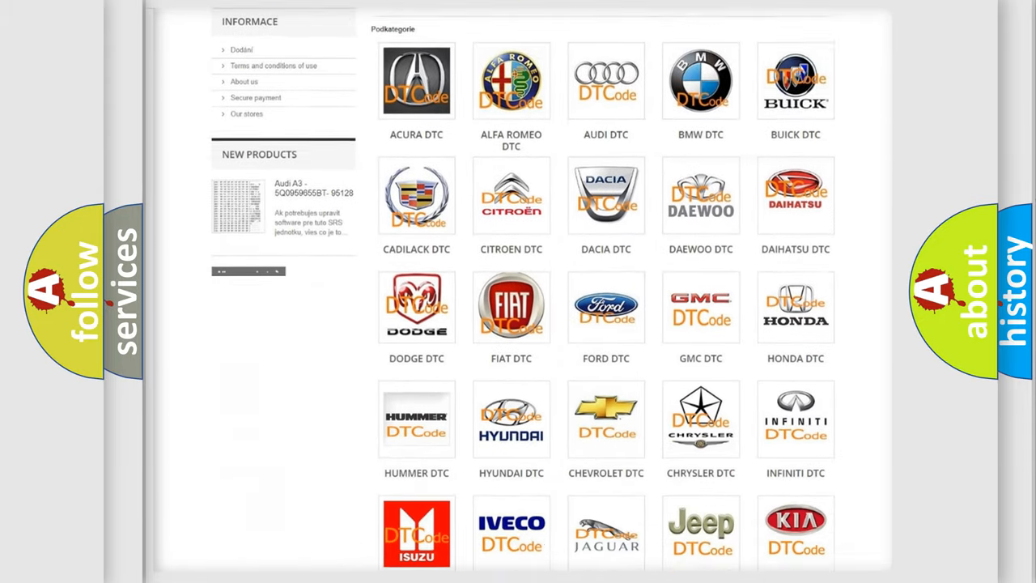
scroll(down, 3)
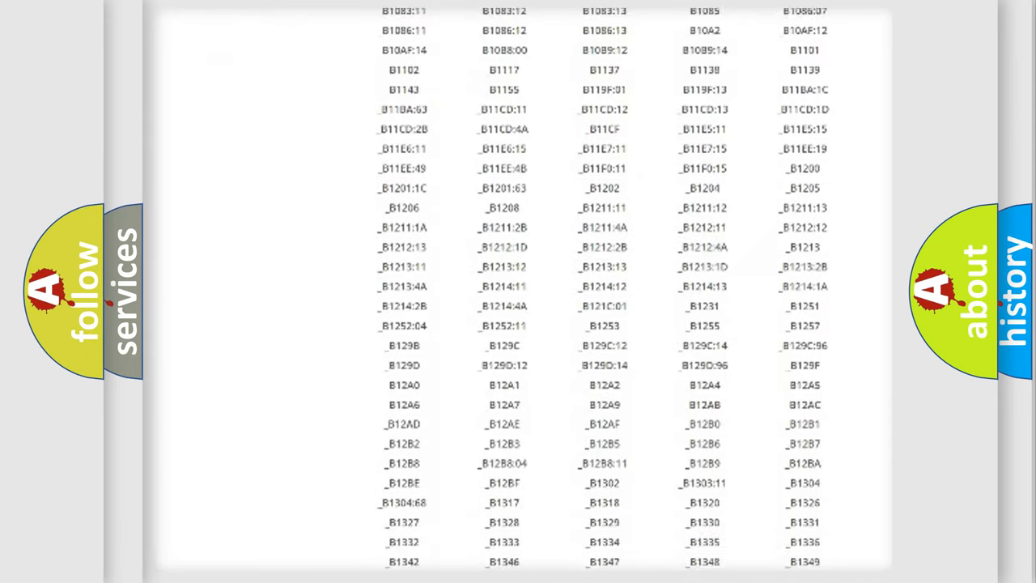
scroll(down, 3)
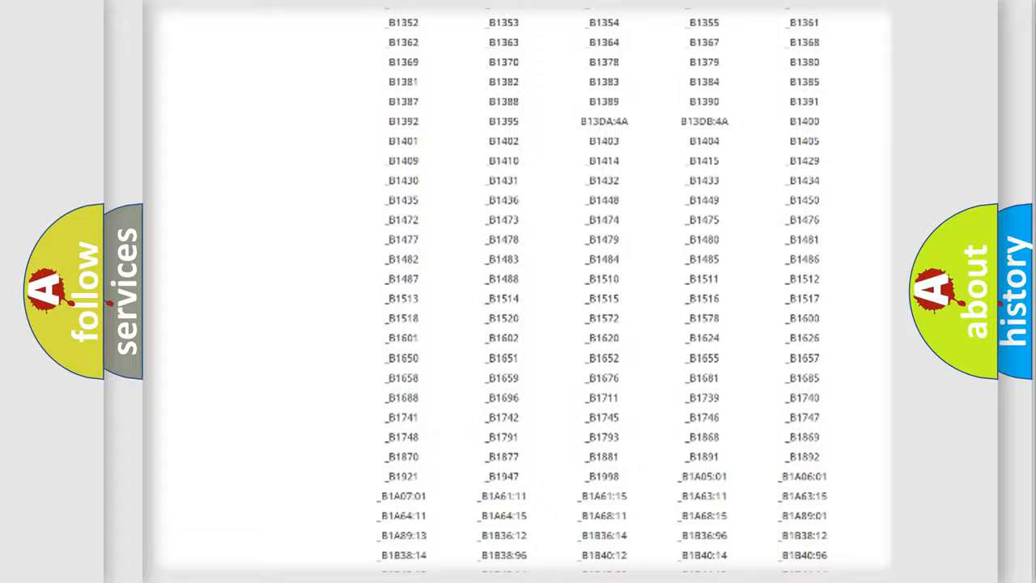